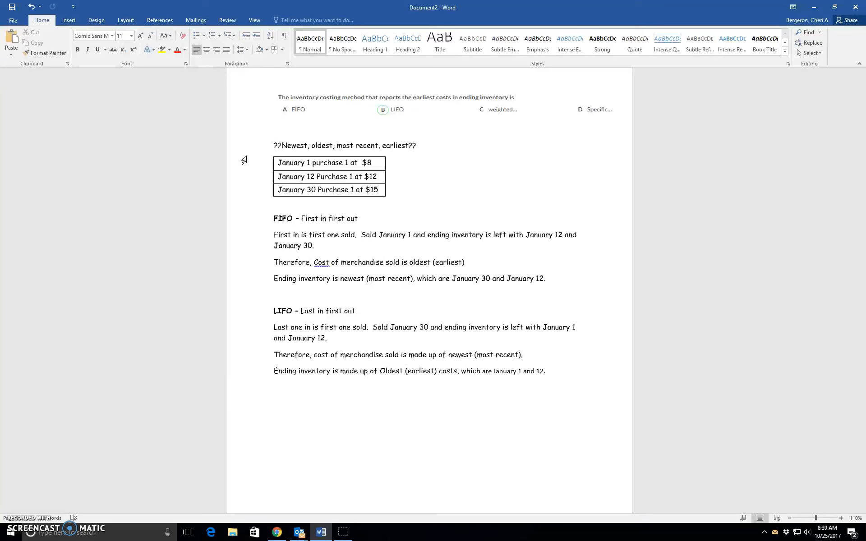
pyautogui.click(302, 163)
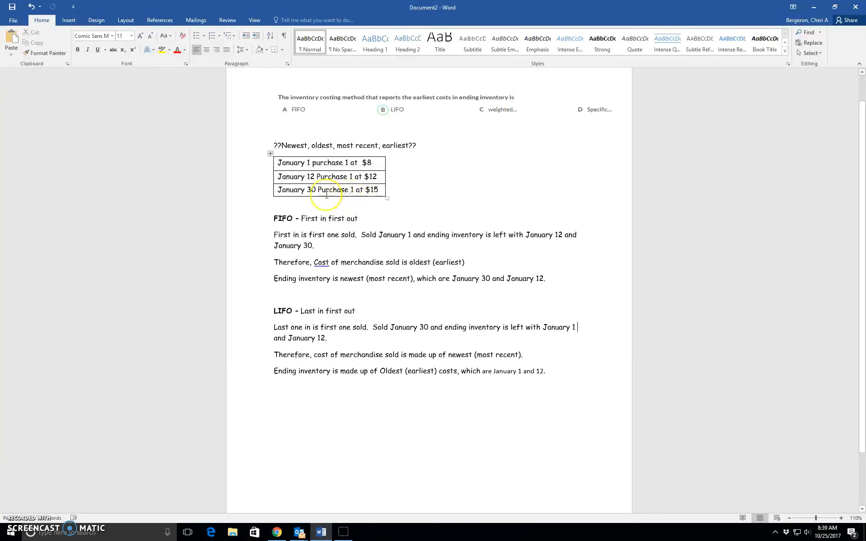
pyautogui.moveTo(346, 192)
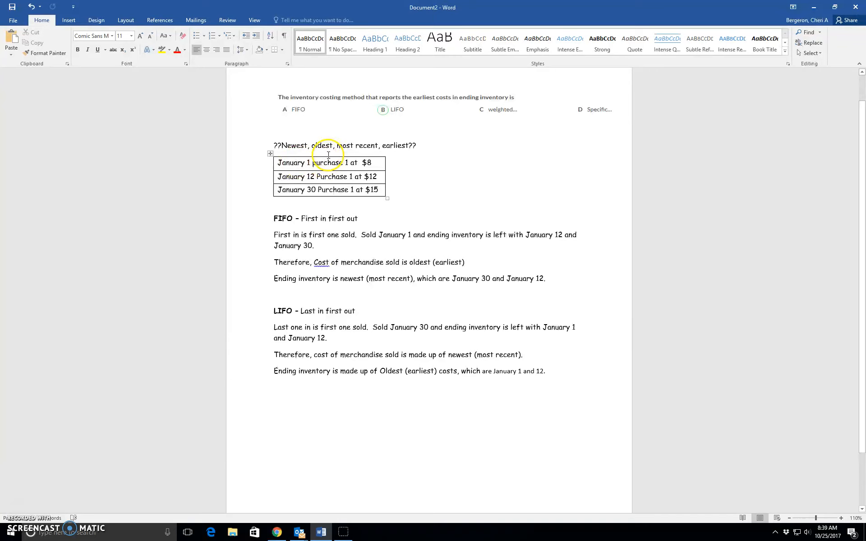
pyautogui.moveTo(320, 198)
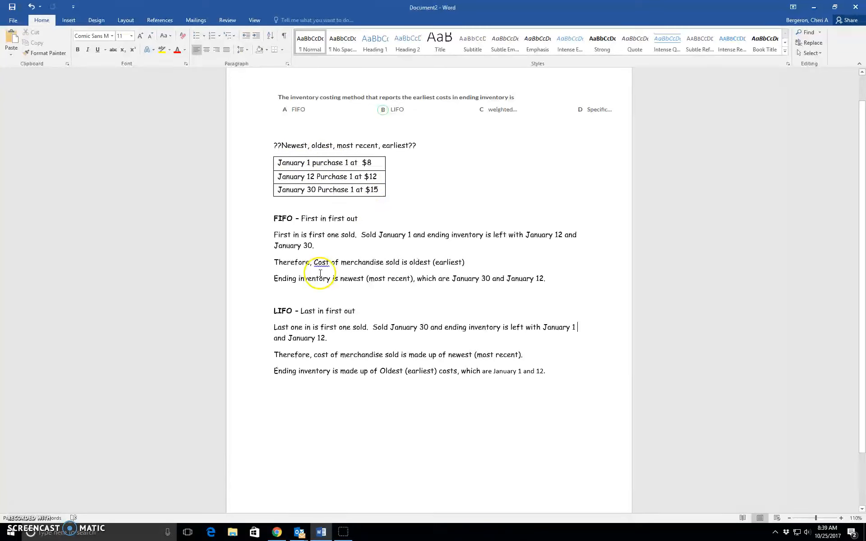
pyautogui.moveTo(330, 245)
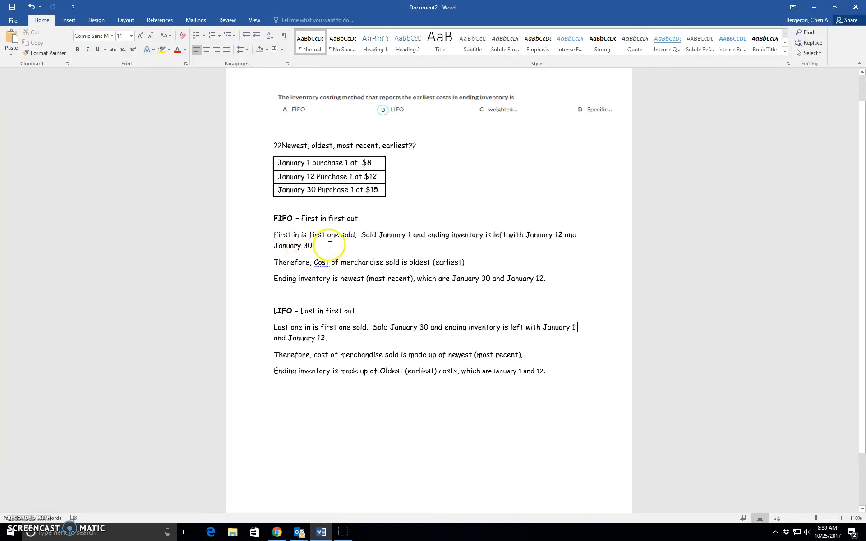
pyautogui.moveTo(368, 244)
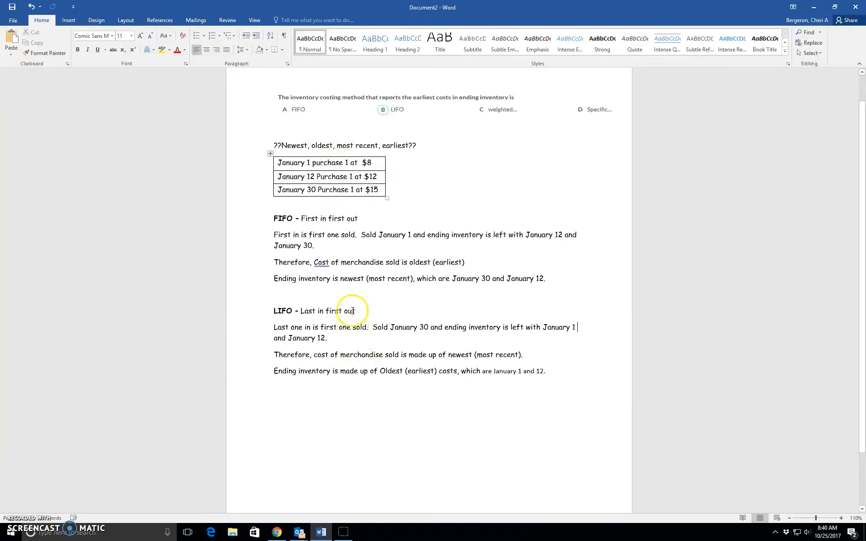
pyautogui.moveTo(385, 402)
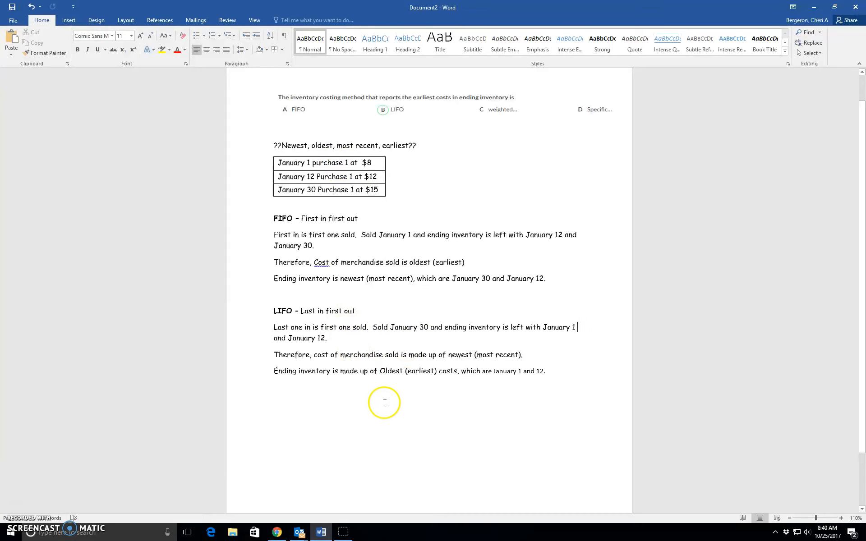
pyautogui.moveTo(438, 355)
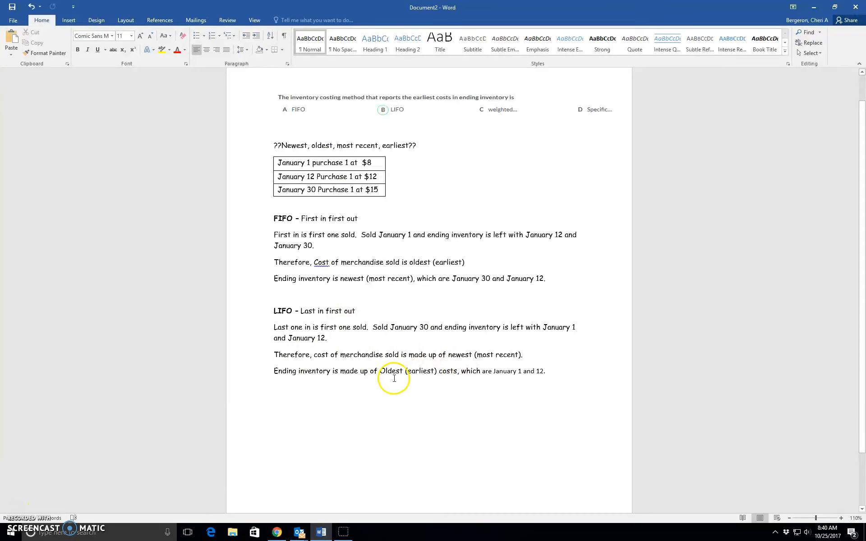
pyautogui.moveTo(448, 379)
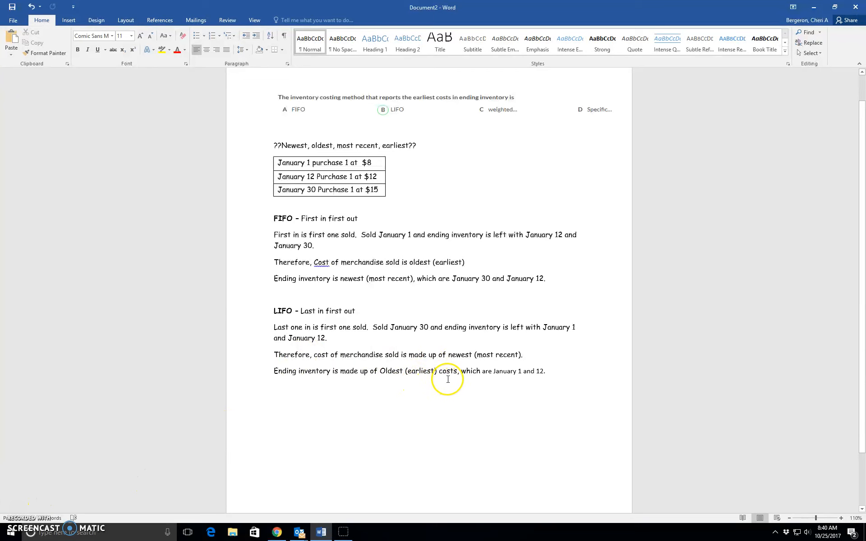
pyautogui.moveTo(428, 316)
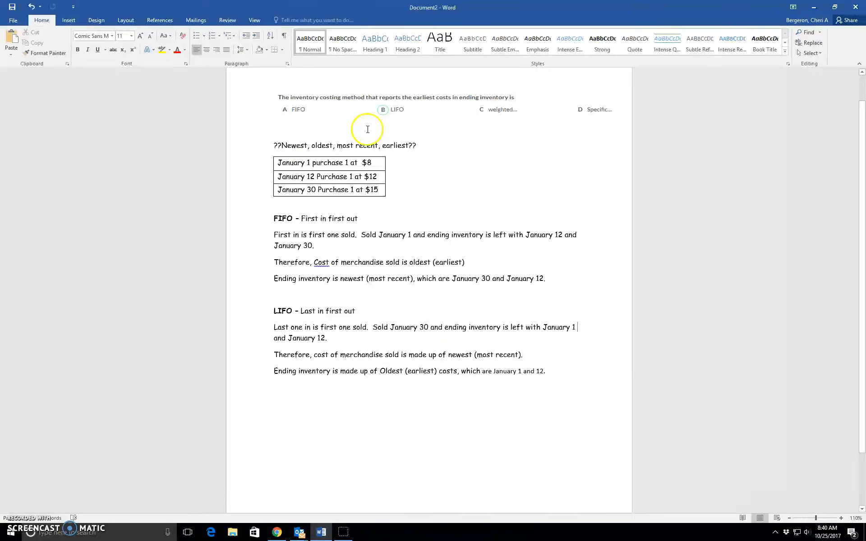
pyautogui.moveTo(364, 111)
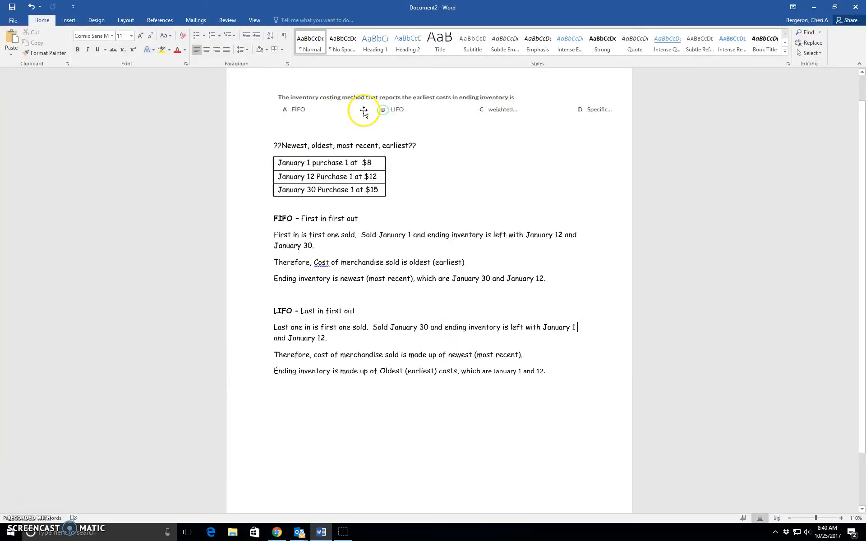
pyautogui.moveTo(436, 109)
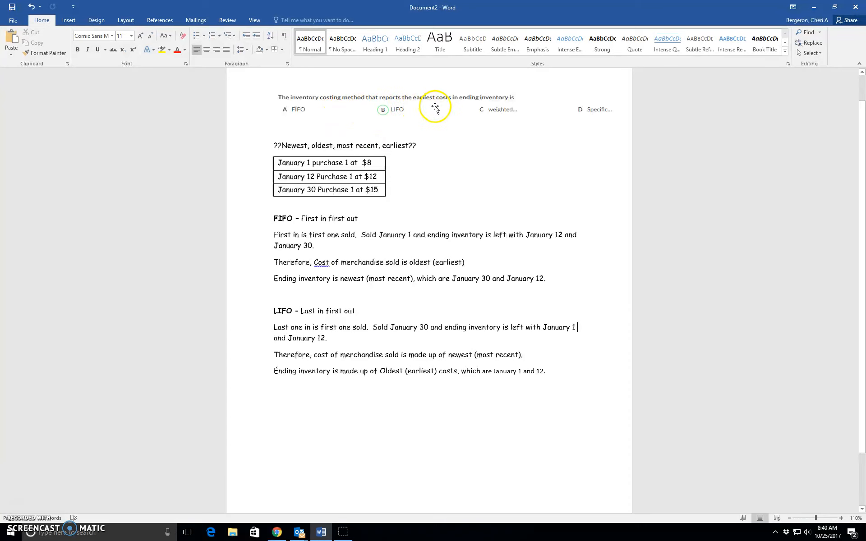
pyautogui.moveTo(470, 125)
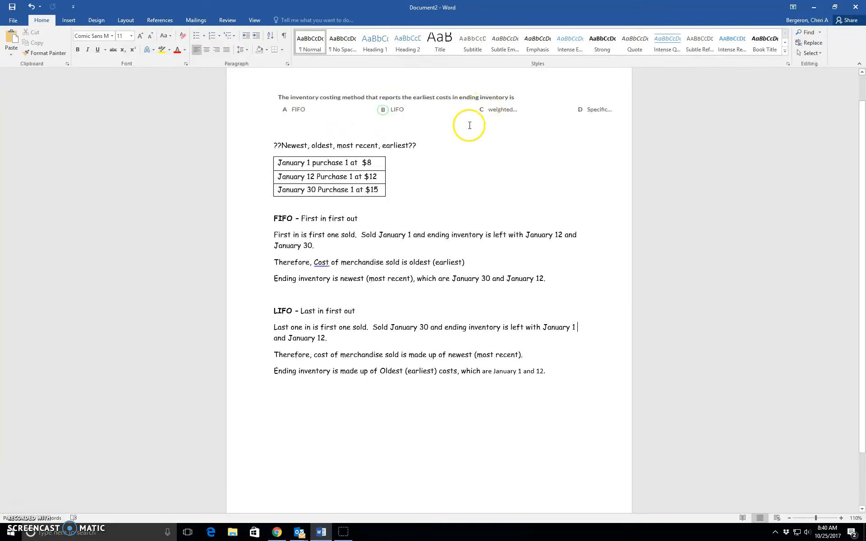
pyautogui.moveTo(401, 118)
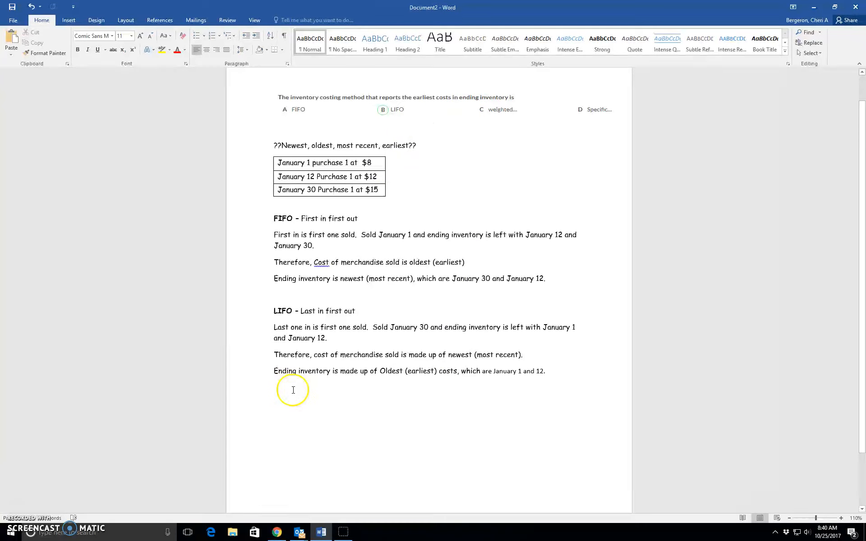
pyautogui.moveTo(396, 378)
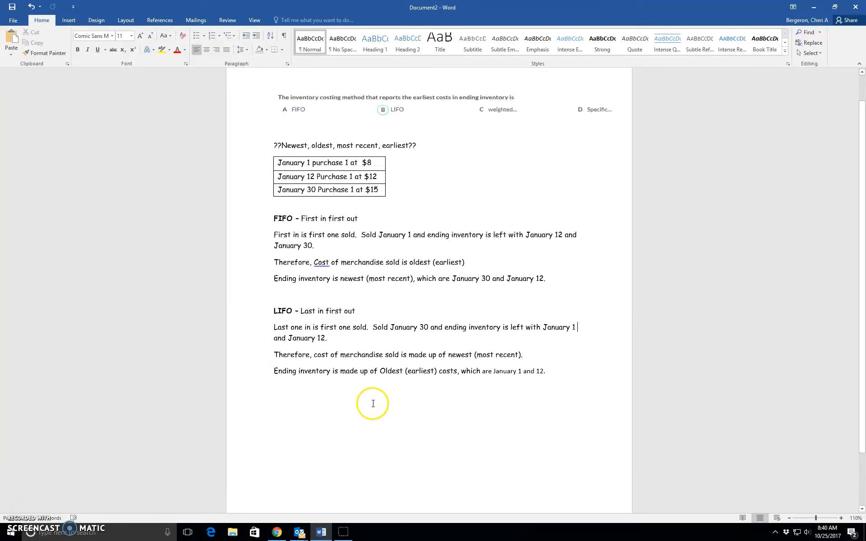
pyautogui.moveTo(340, 223)
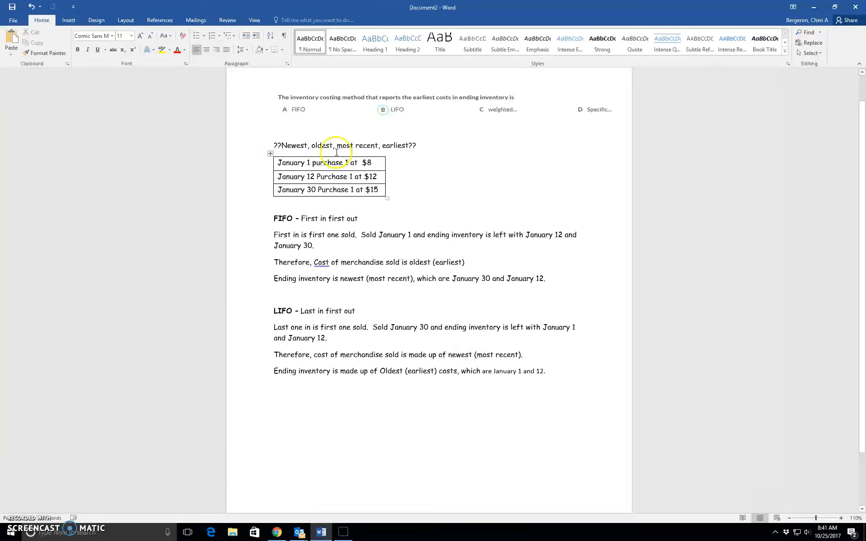
pyautogui.moveTo(425, 138)
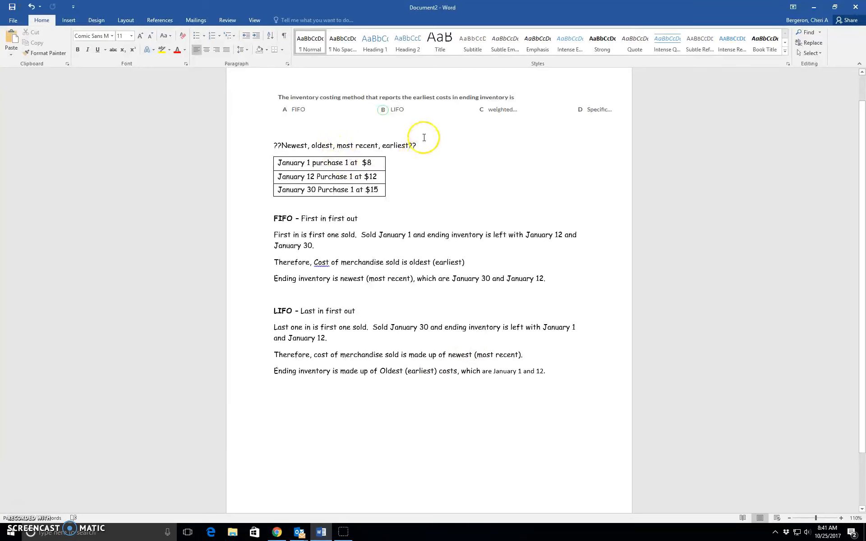